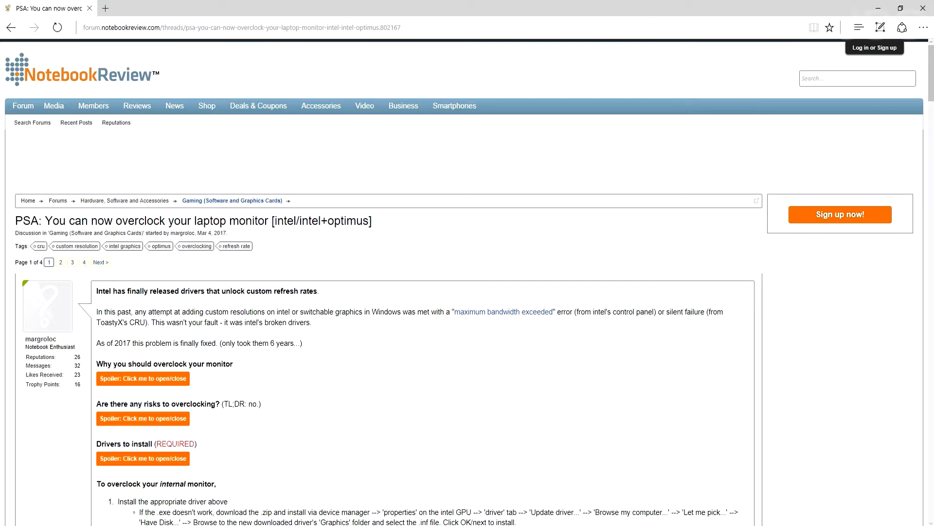
Expand the 'Drivers to install' spoiler and select the old-but-tested Broadwell driver link
scroll(down, 3)
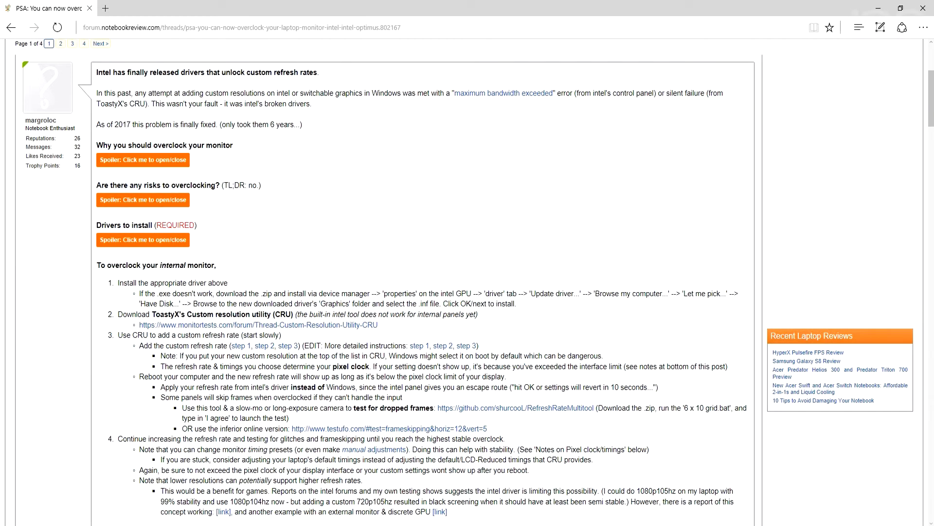
click(142, 239)
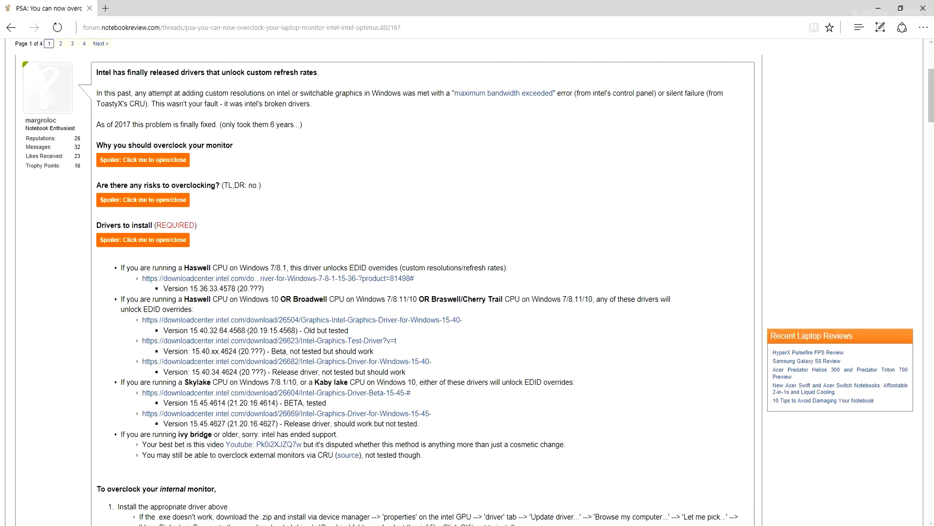
drag(142, 319, 349, 330)
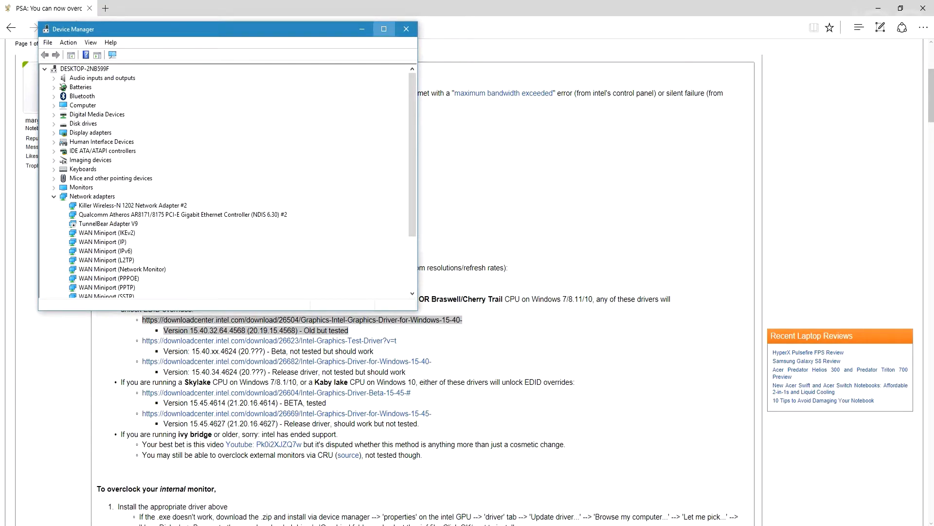
Start Update Driver Software for the Intel HD Graphics 4600 display adapter in maximized Device Manager
click(383, 28)
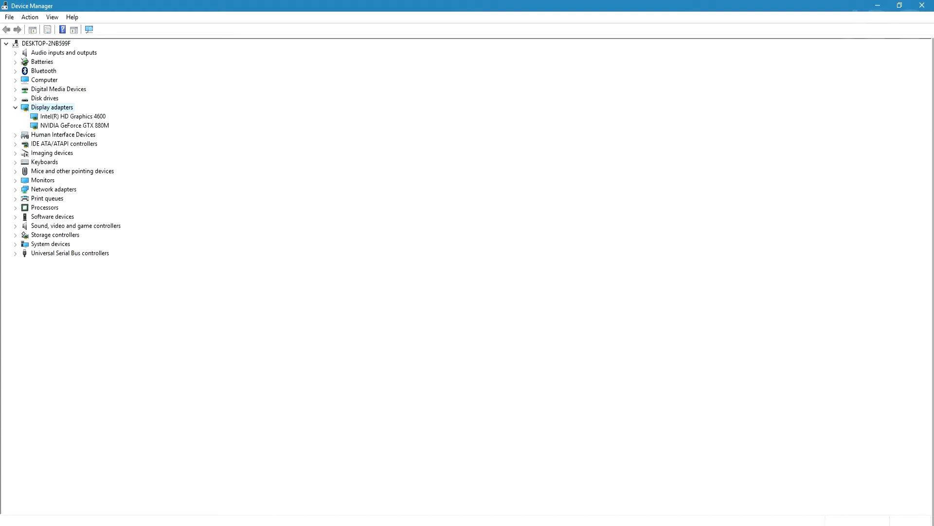
click(73, 116)
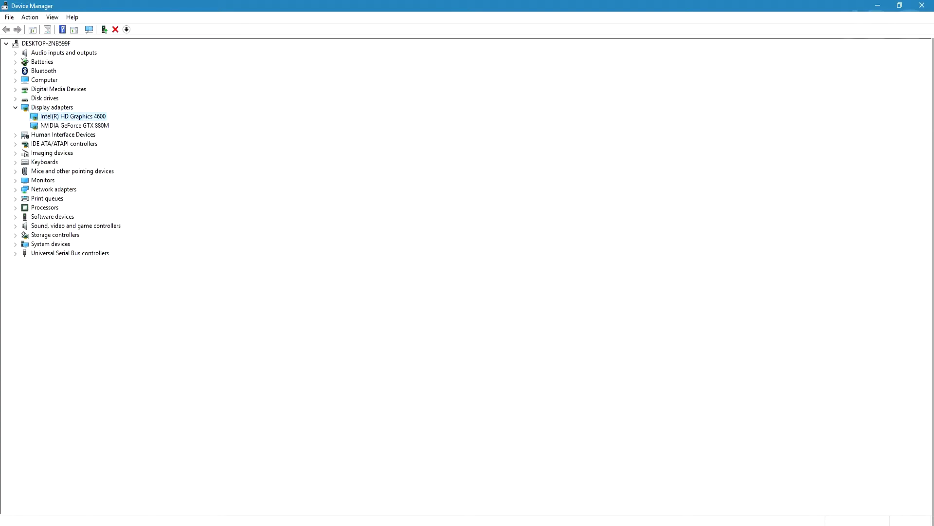
right_click(72, 115)
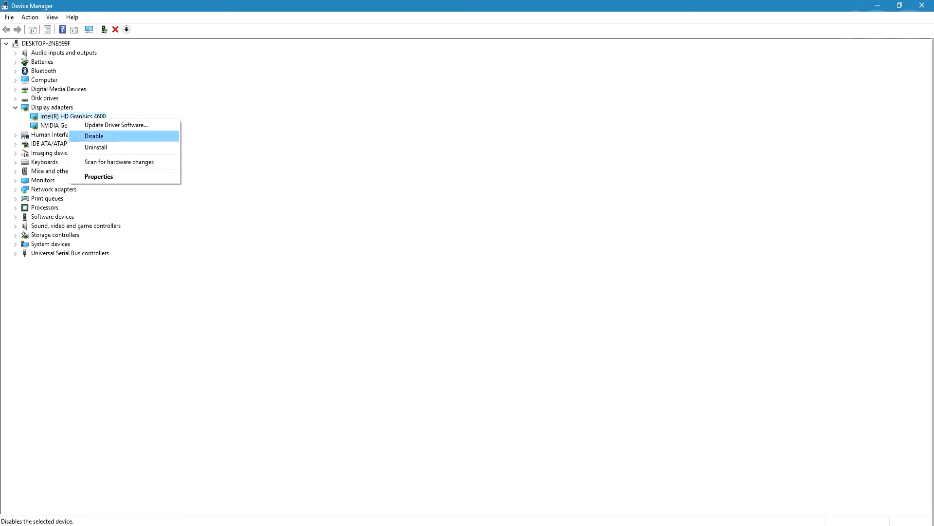
click(116, 125)
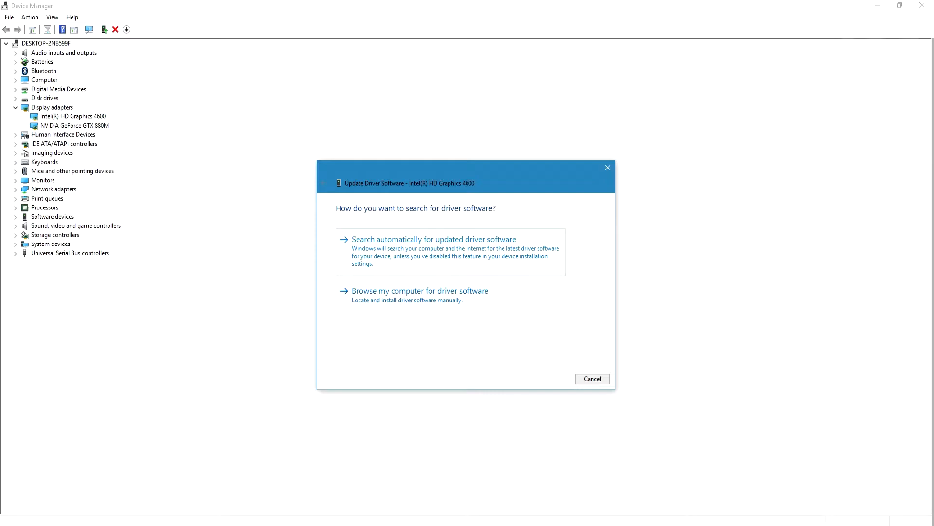
click(421, 290)
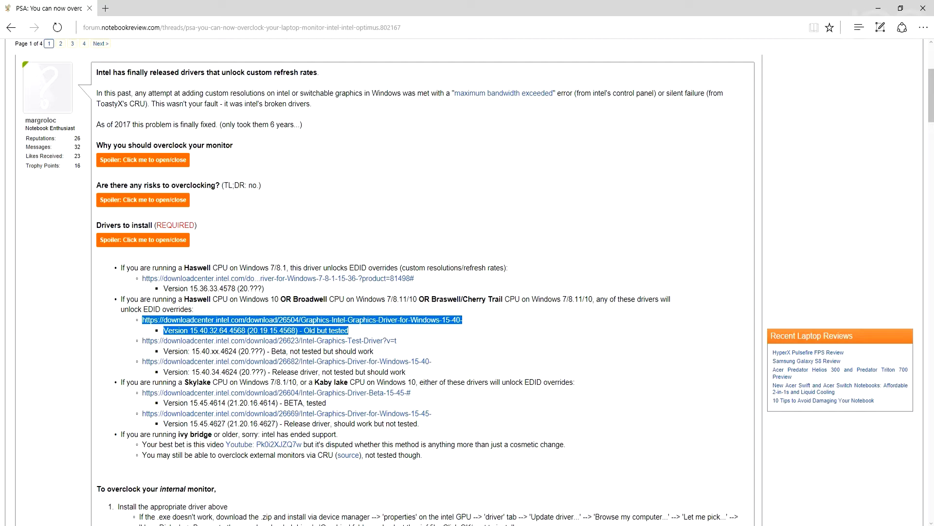
Scroll to step 2 and select ToastyX's Custom Resolution Utility name in the guide
scroll(down, 3)
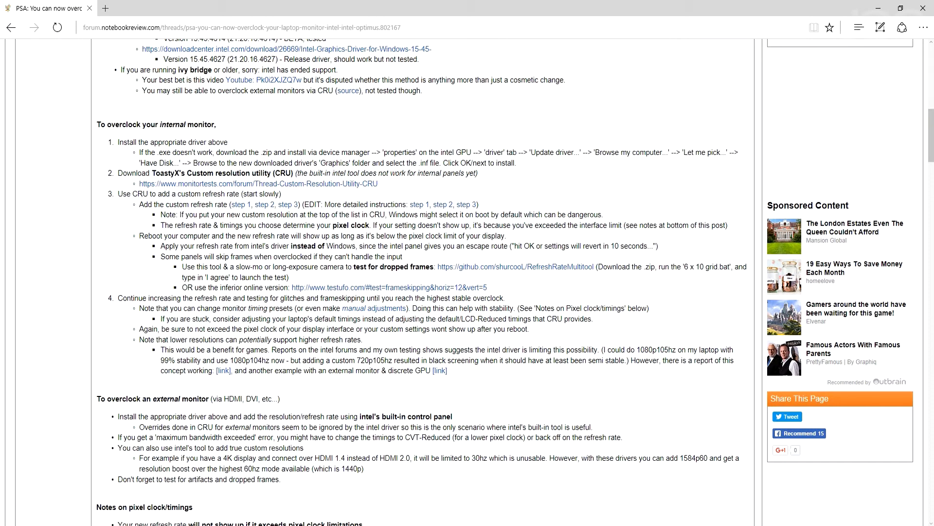
double_click(169, 173)
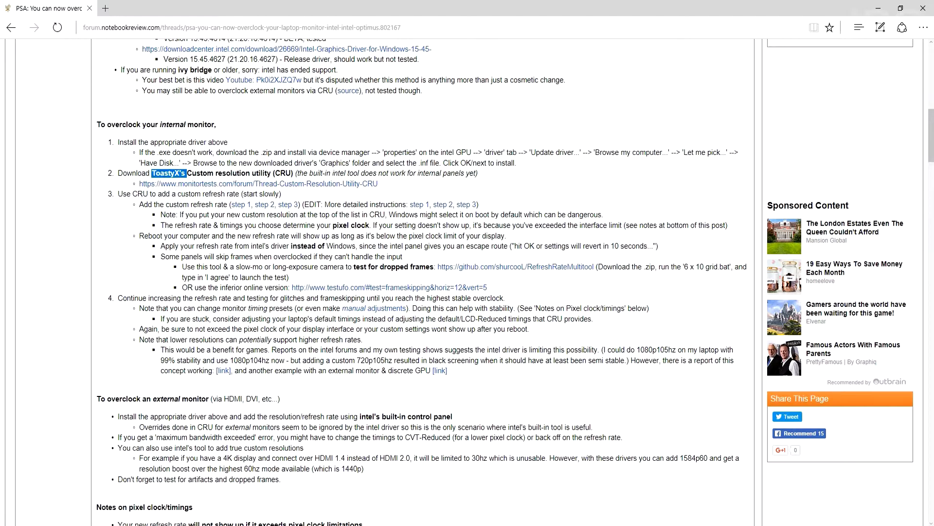
drag(168, 173, 291, 173)
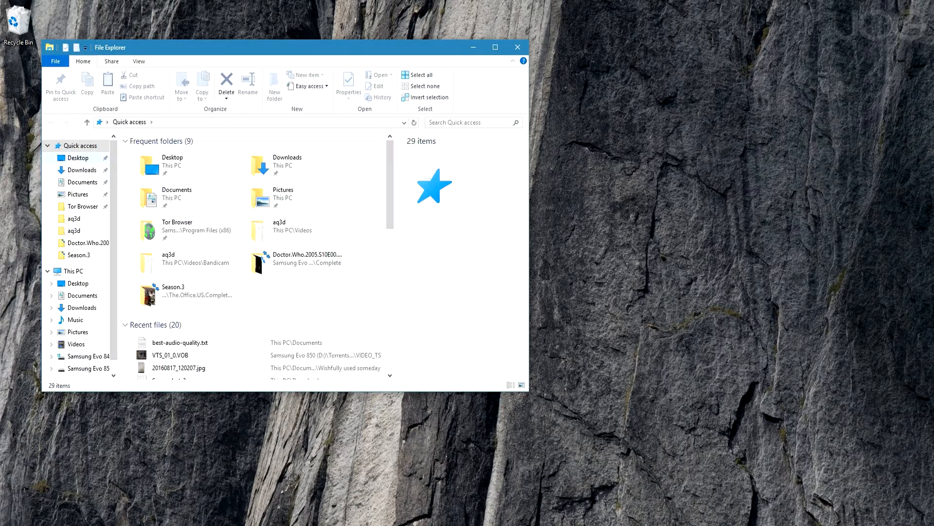
Open the Downloads folder containing CRU.exe
double_click(258, 148)
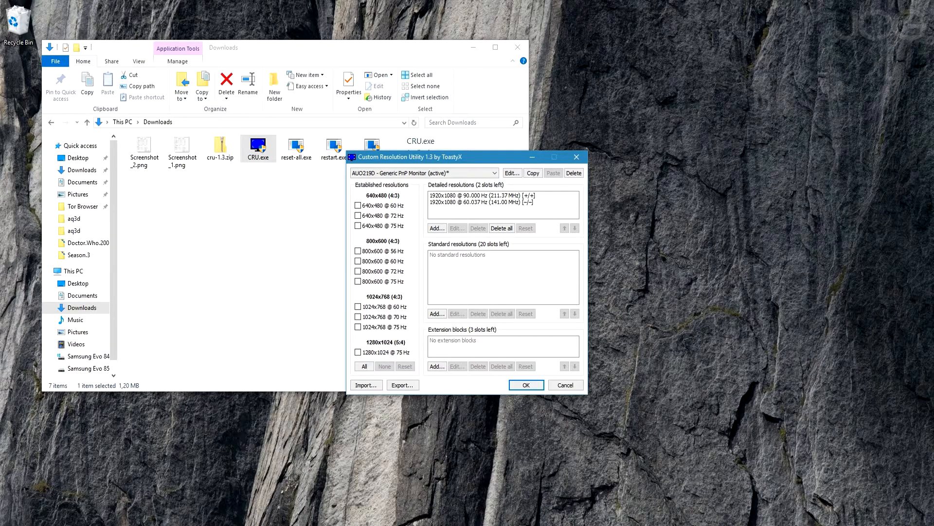
click(502, 202)
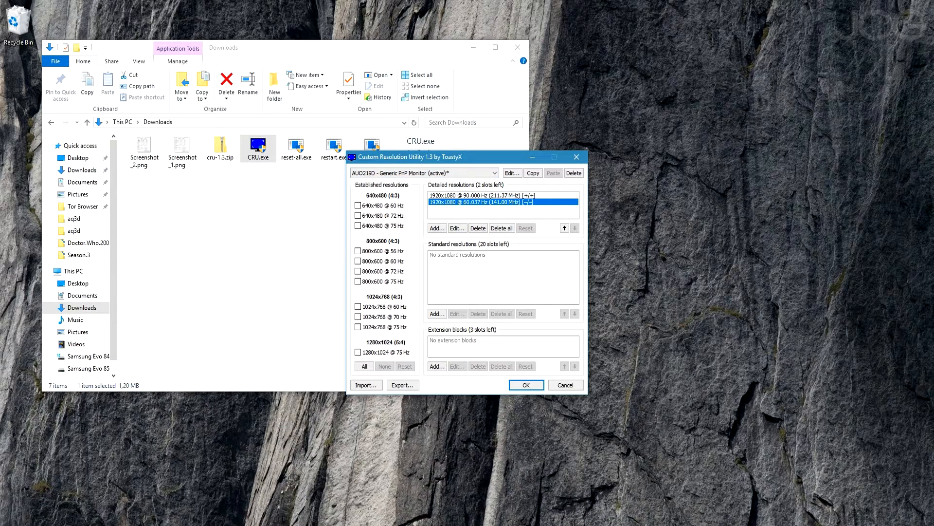
click(457, 228)
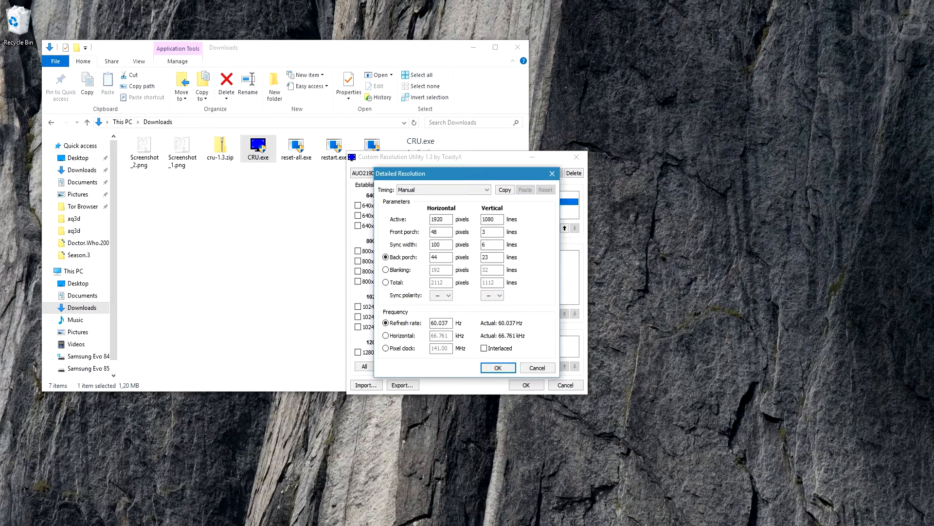
click(497, 367)
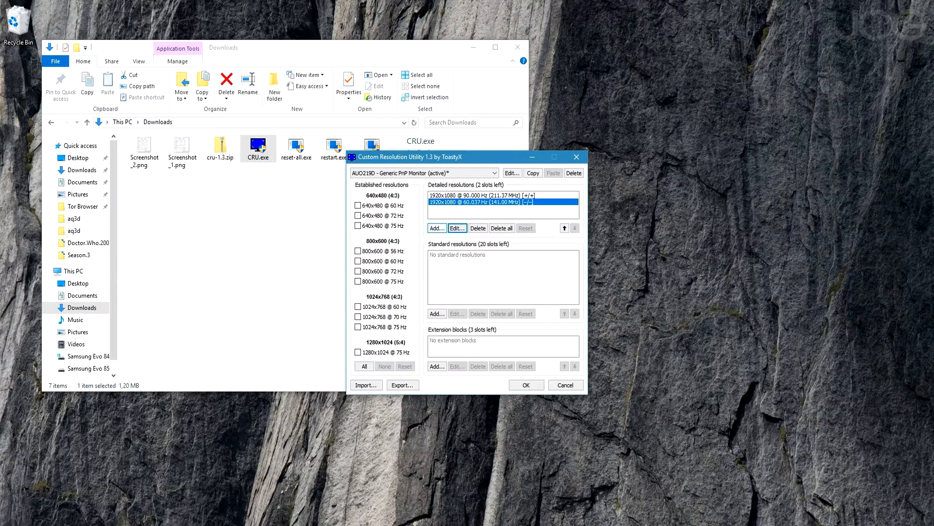
Review and accept the timings of the 1920x1080 at 90 Hz detailed resolution
click(502, 196)
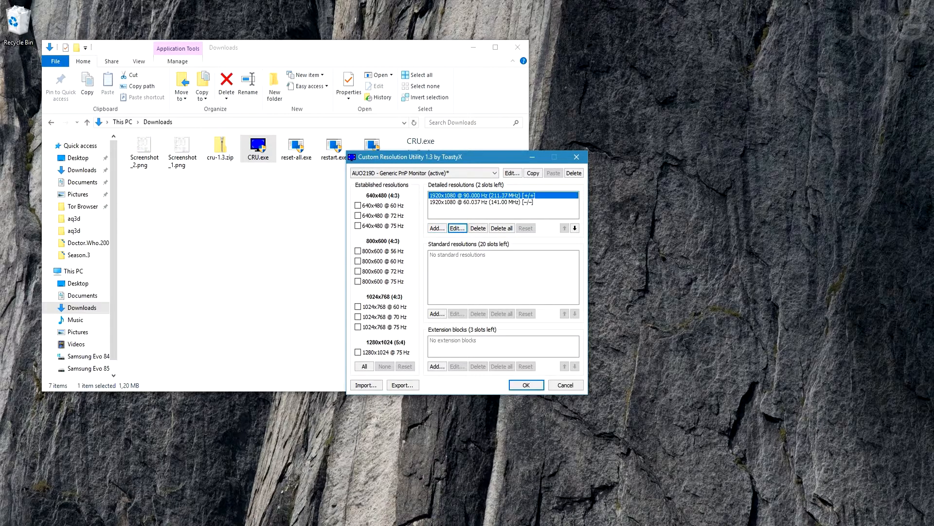
click(456, 228)
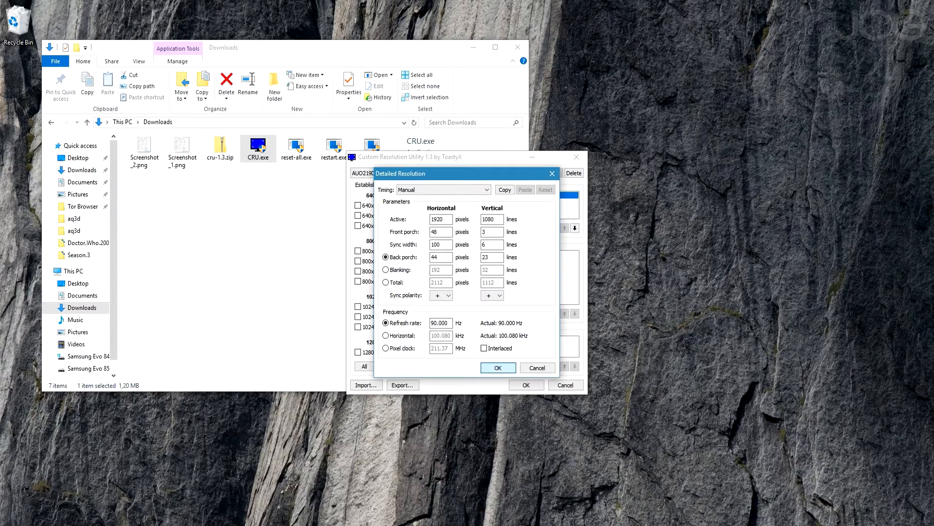
click(498, 367)
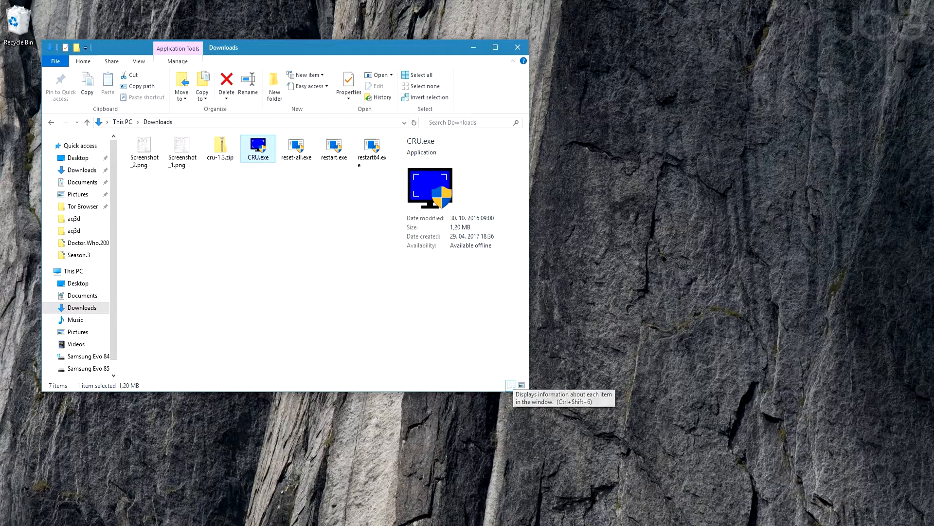
mouse_move(521, 384)
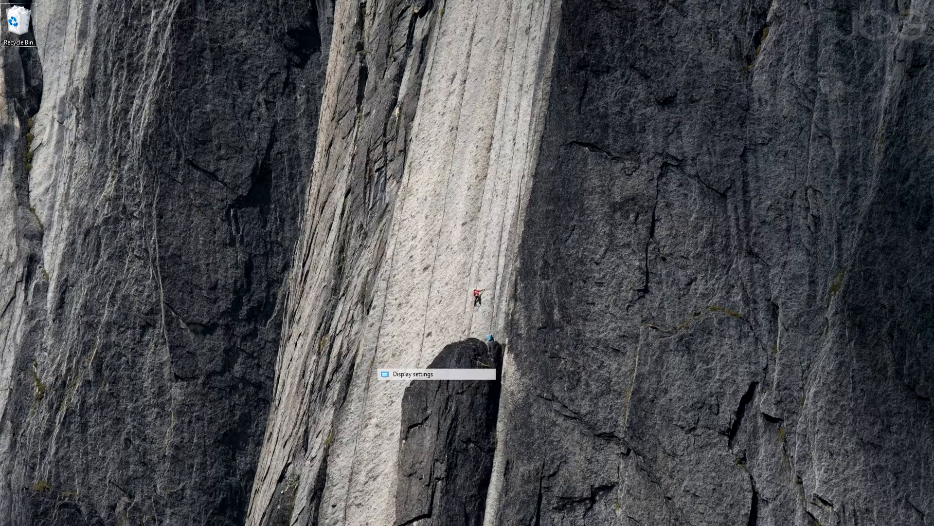
Set the screen refresh rate to 90 Hertz in the display adapter's Monitor properties
click(412, 374)
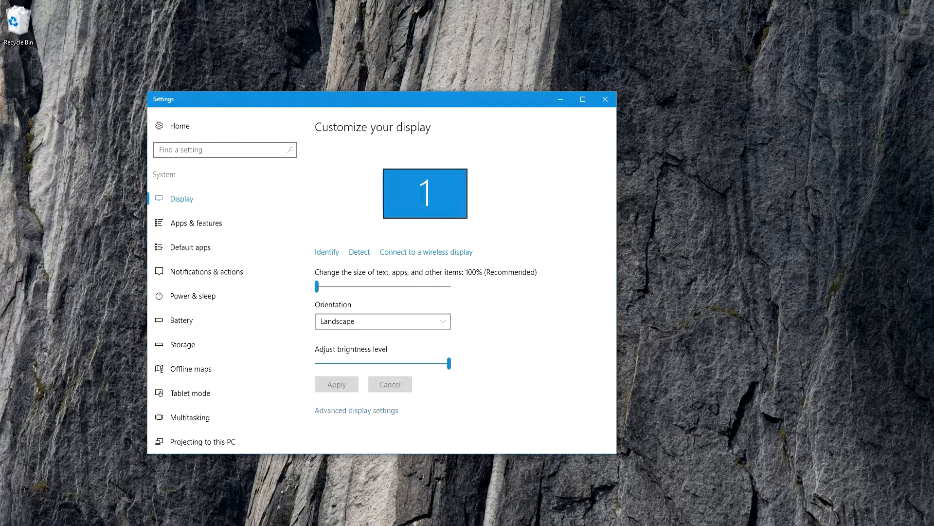
click(357, 410)
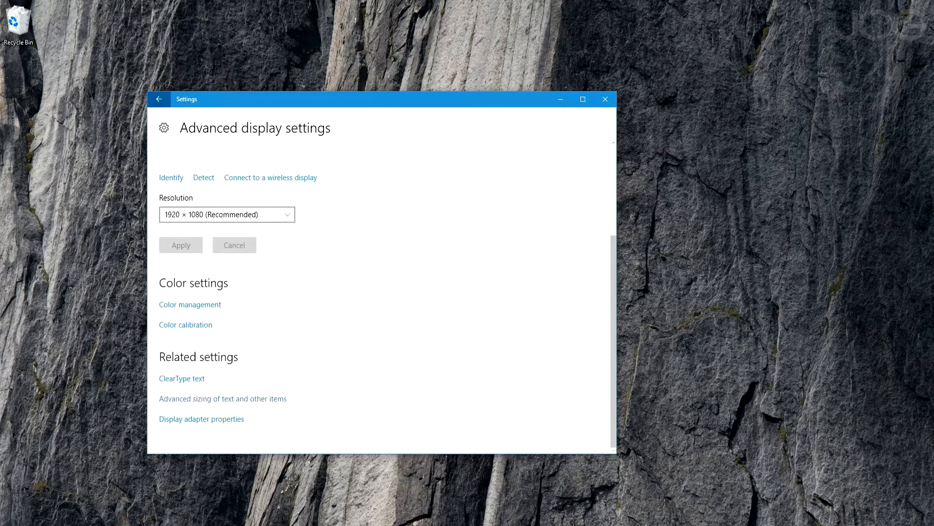
click(200, 419)
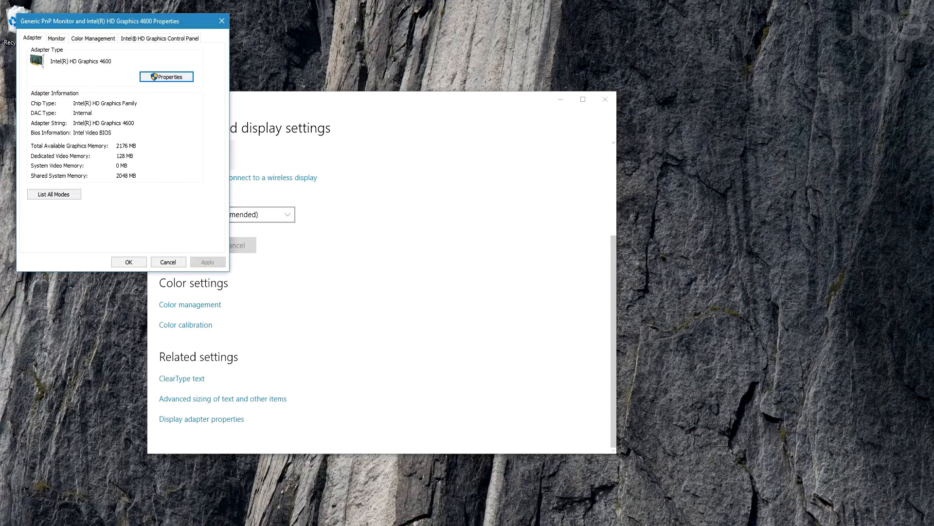
click(56, 38)
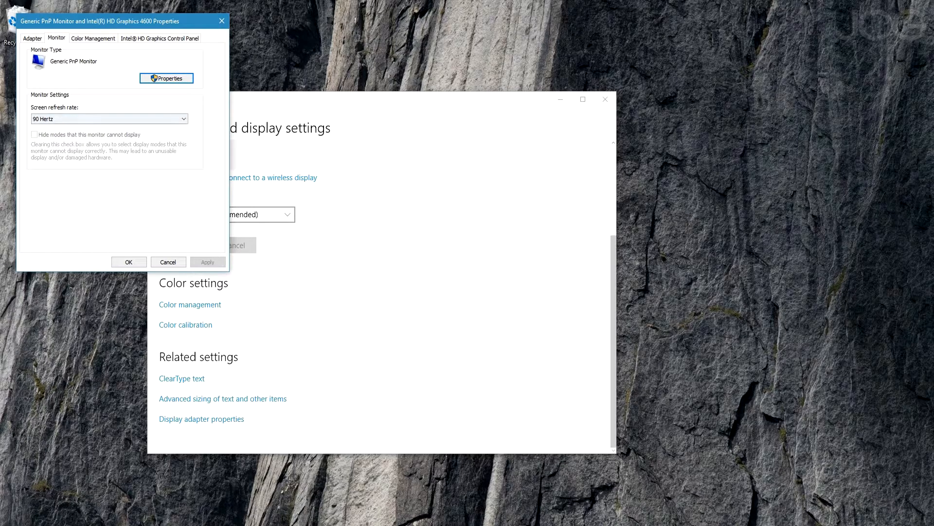
click(108, 118)
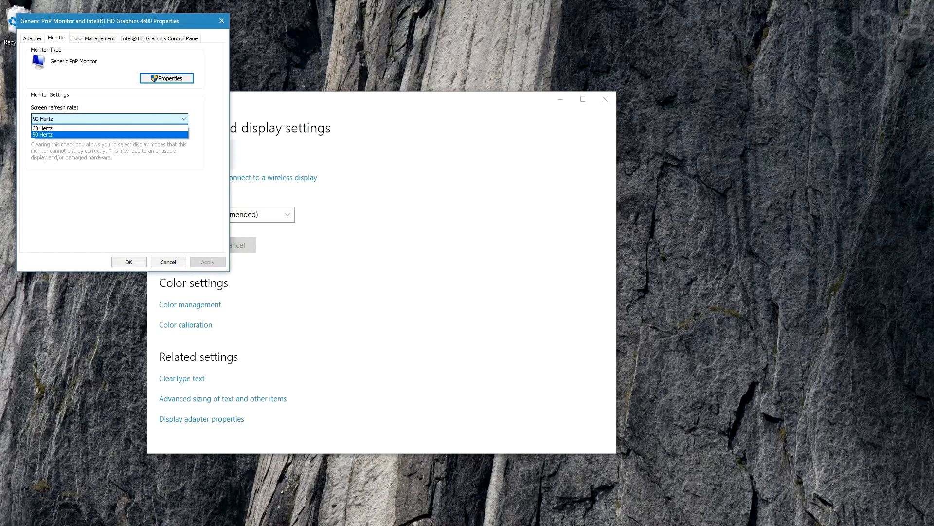
click(42, 134)
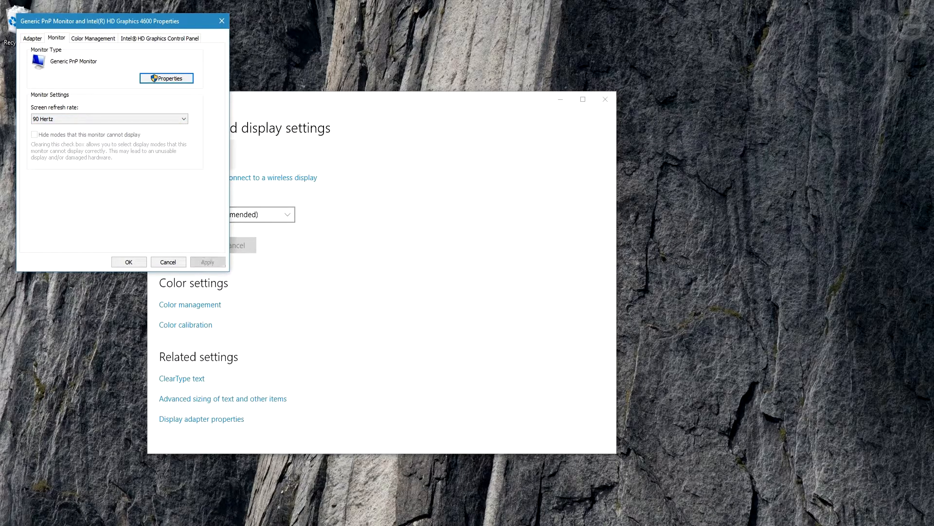
click(168, 262)
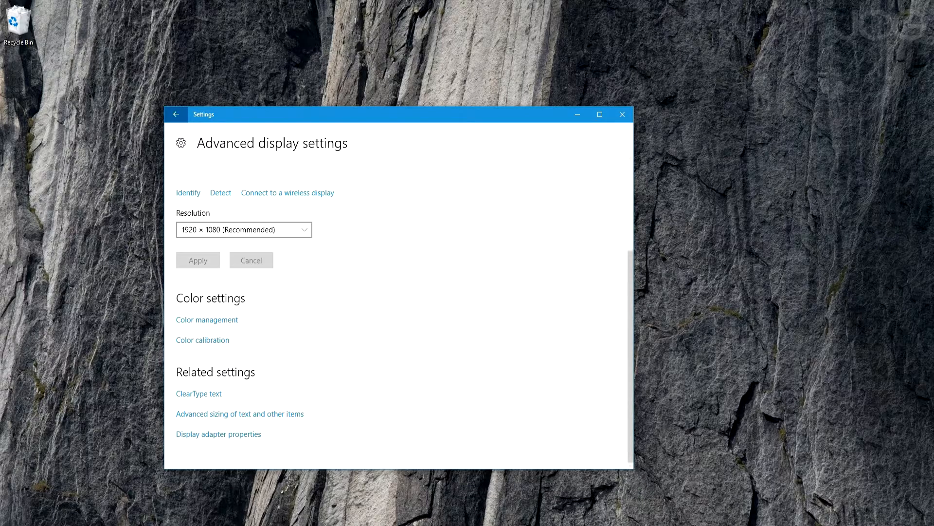
Start Display Color Calibration from Advanced display settings
click(202, 339)
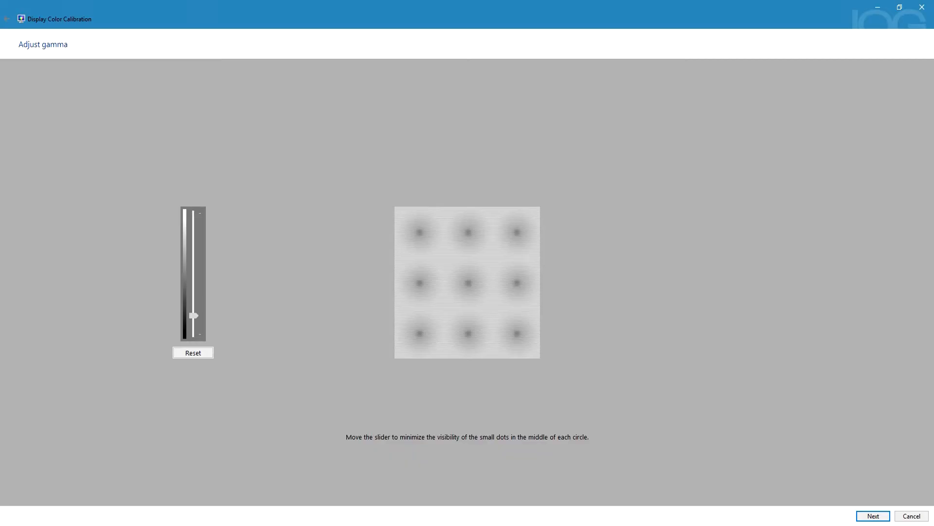
Tune the gamma slider up and down until the centre dots are least visible
drag(192, 314, 193, 302)
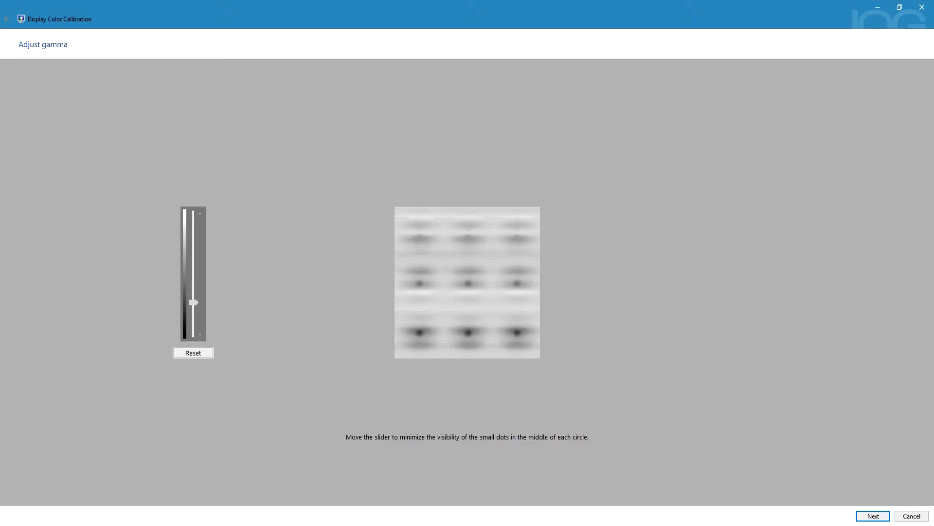
drag(192, 302, 193, 299)
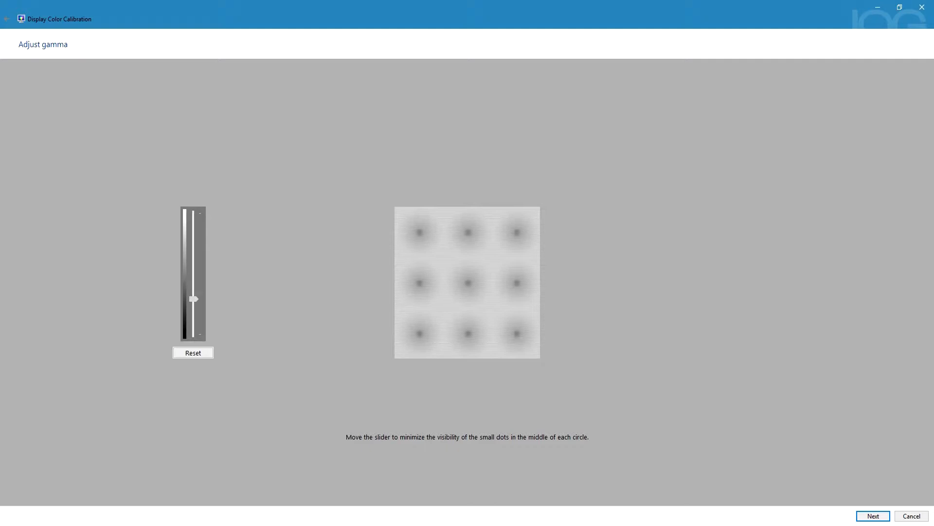
drag(192, 299, 192, 305)
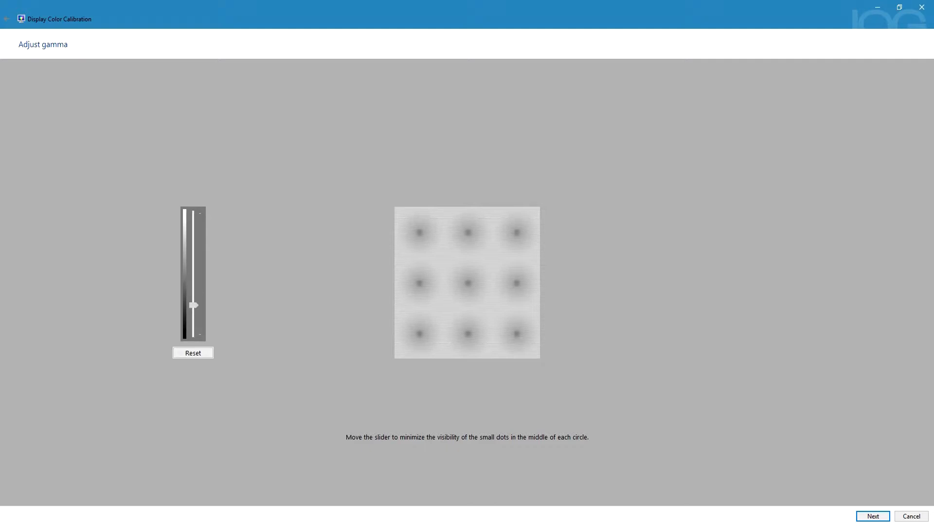
drag(192, 305, 192, 286)
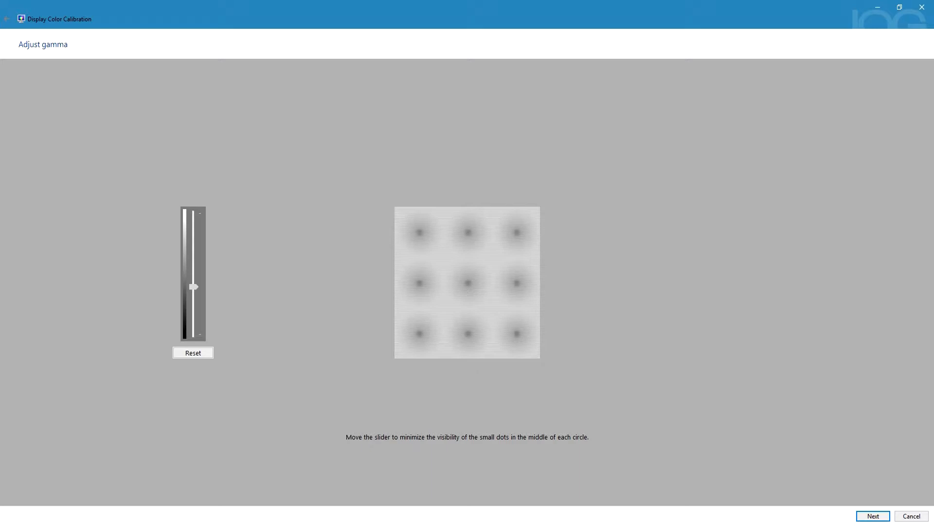
drag(193, 286, 193, 294)
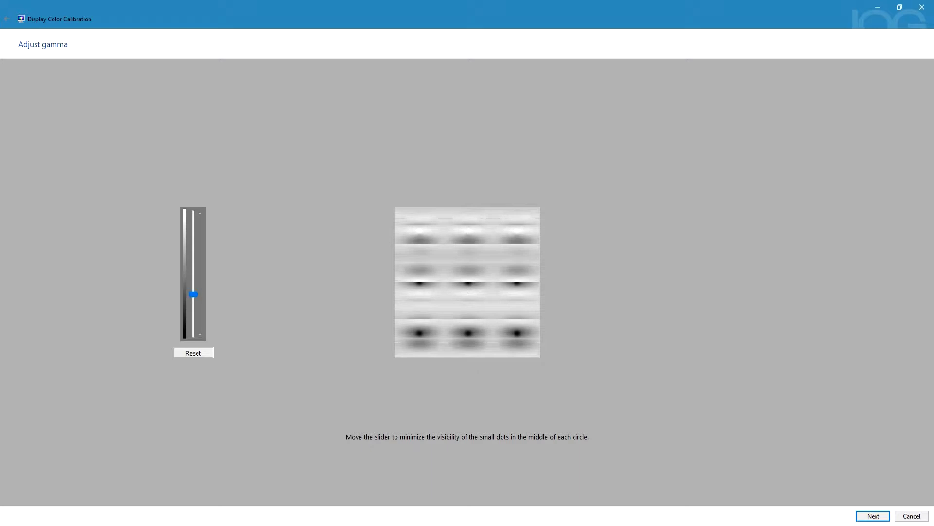